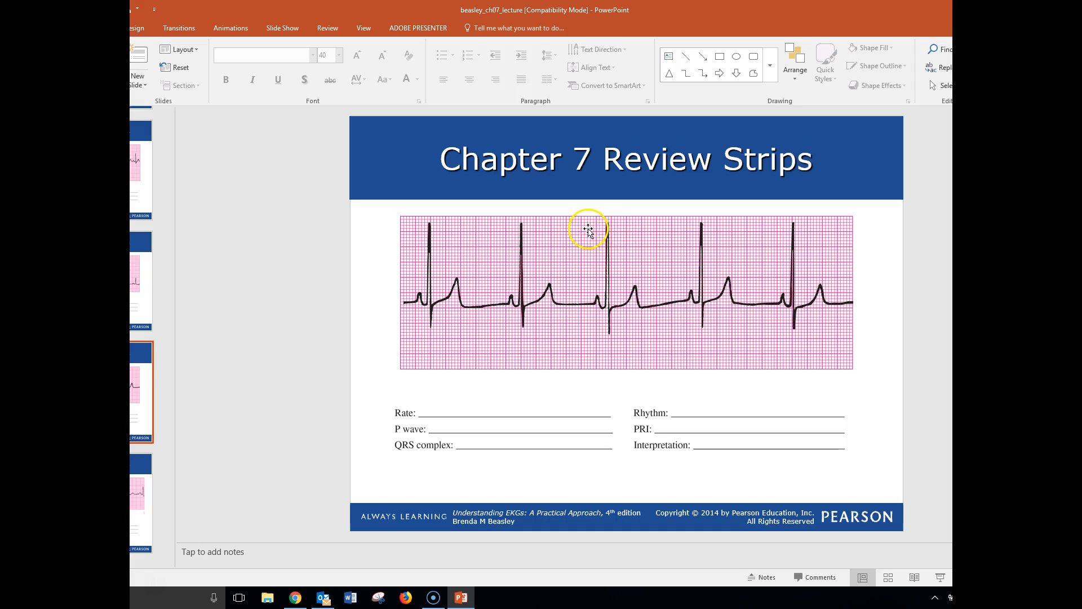
{"action": "mouse_move", "coordinate": [425, 229]}
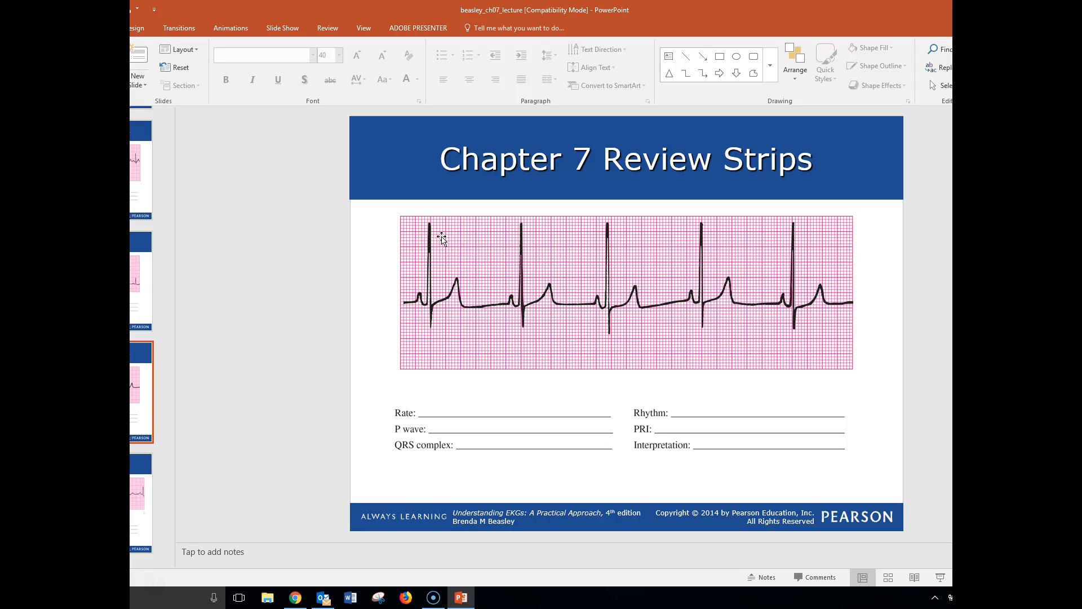
Select the EKG strip picture on the Chapter 7 Review Strips slide
{"action": "left_click", "coordinate": [446, 228]}
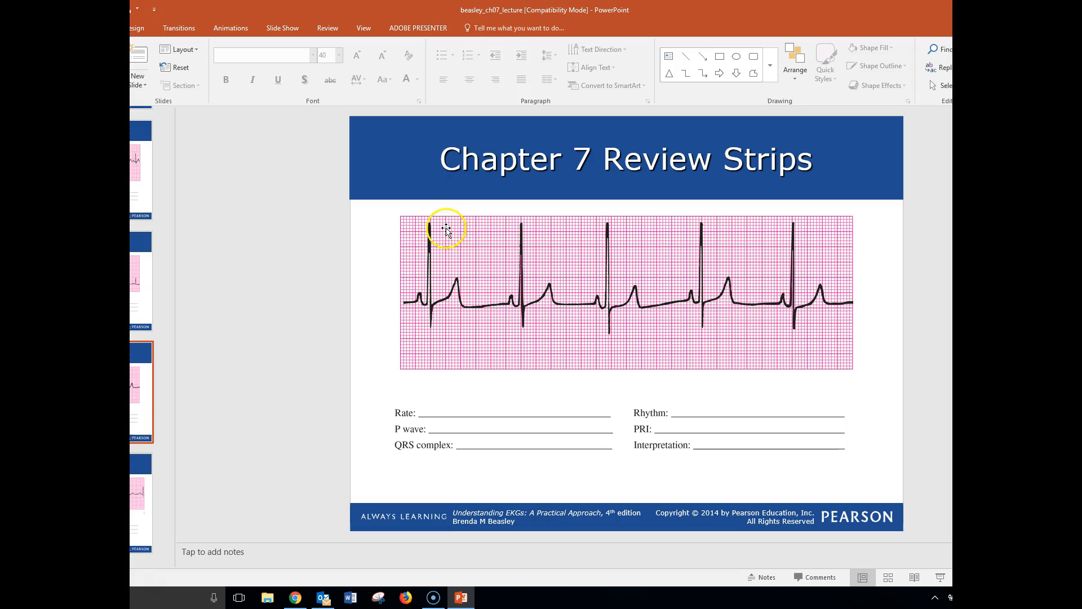
{"action": "mouse_move", "coordinate": [437, 236]}
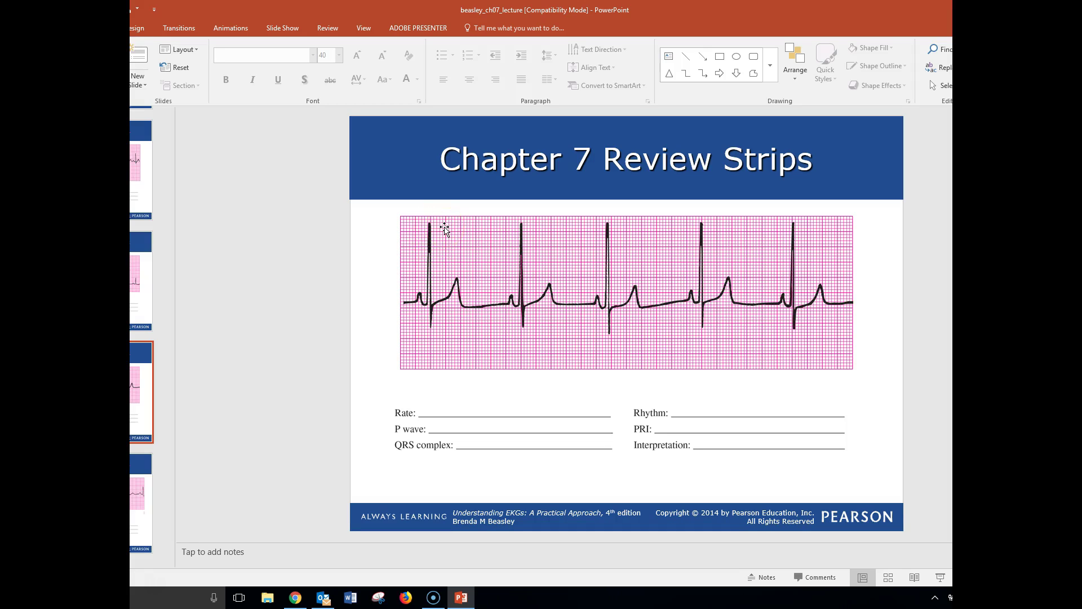
{"action": "left_click", "coordinate": [460, 228]}
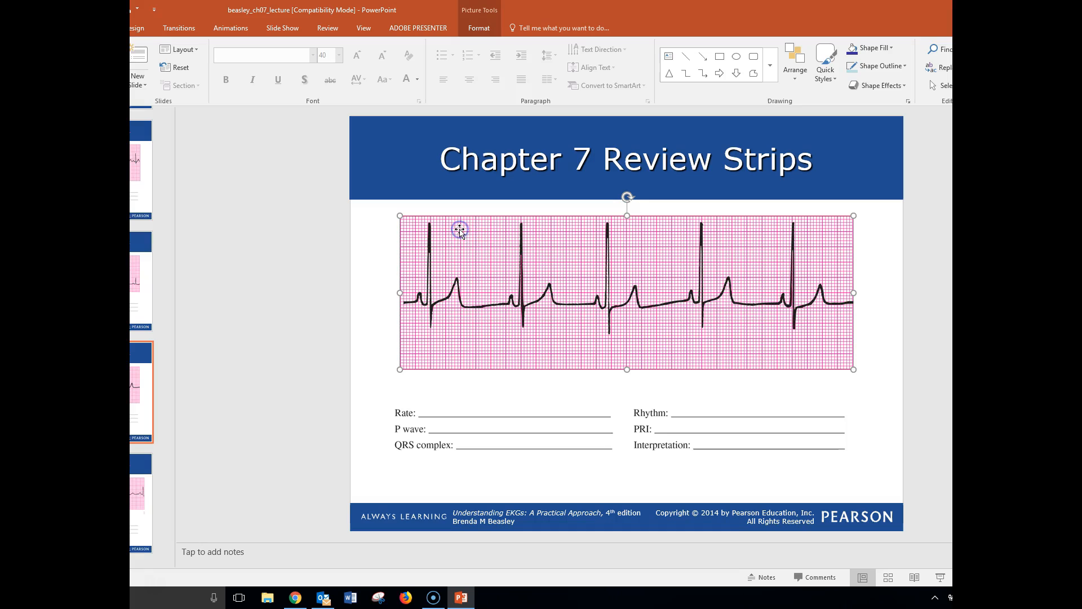
{"action": "mouse_move", "coordinate": [504, 230]}
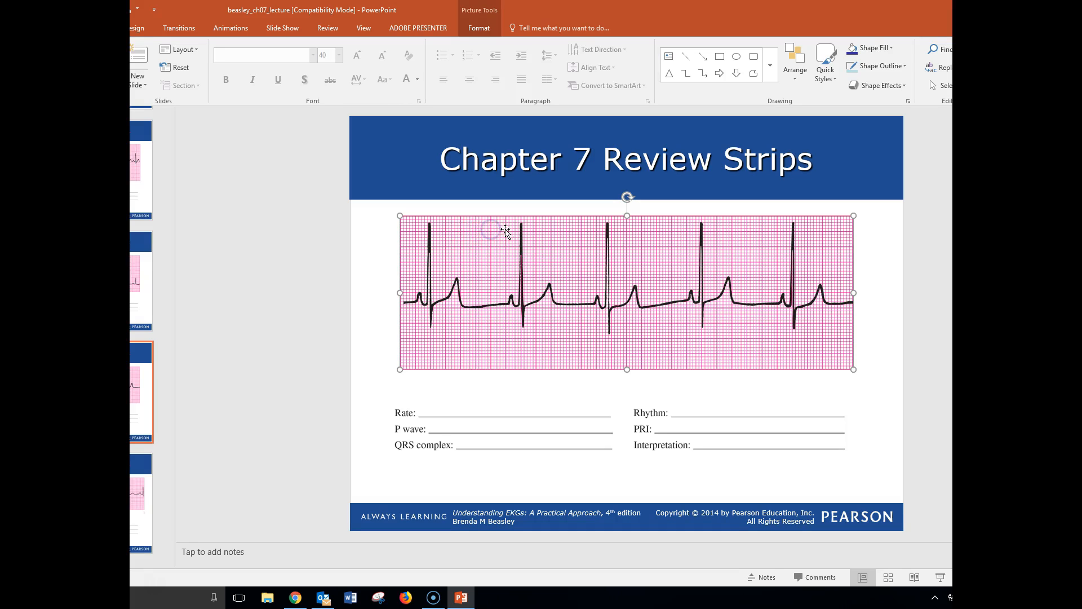
{"action": "mouse_move", "coordinate": [509, 306]}
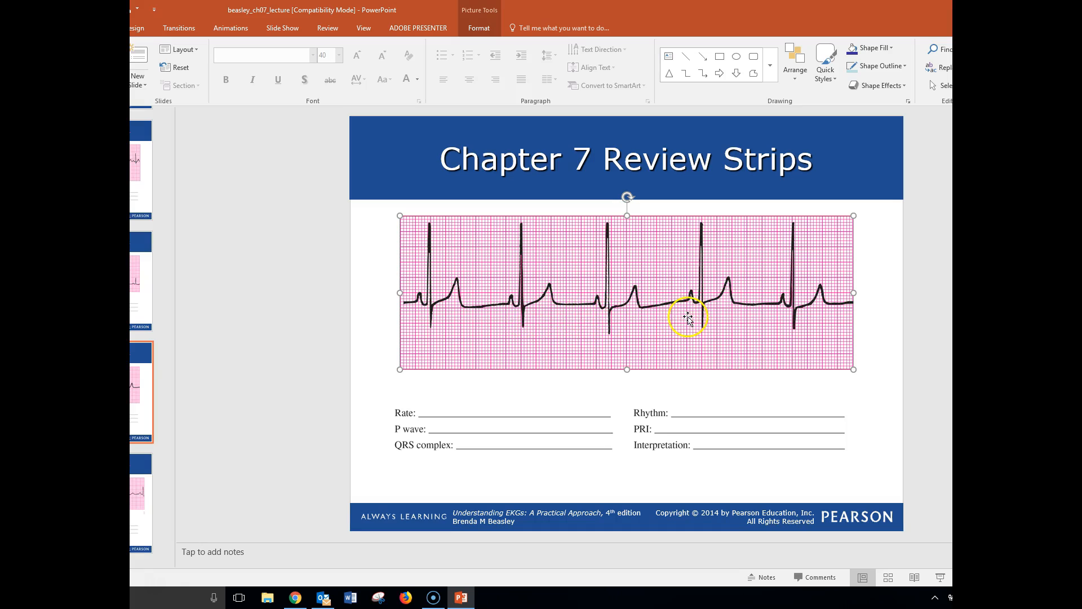
{"action": "mouse_move", "coordinate": [552, 264]}
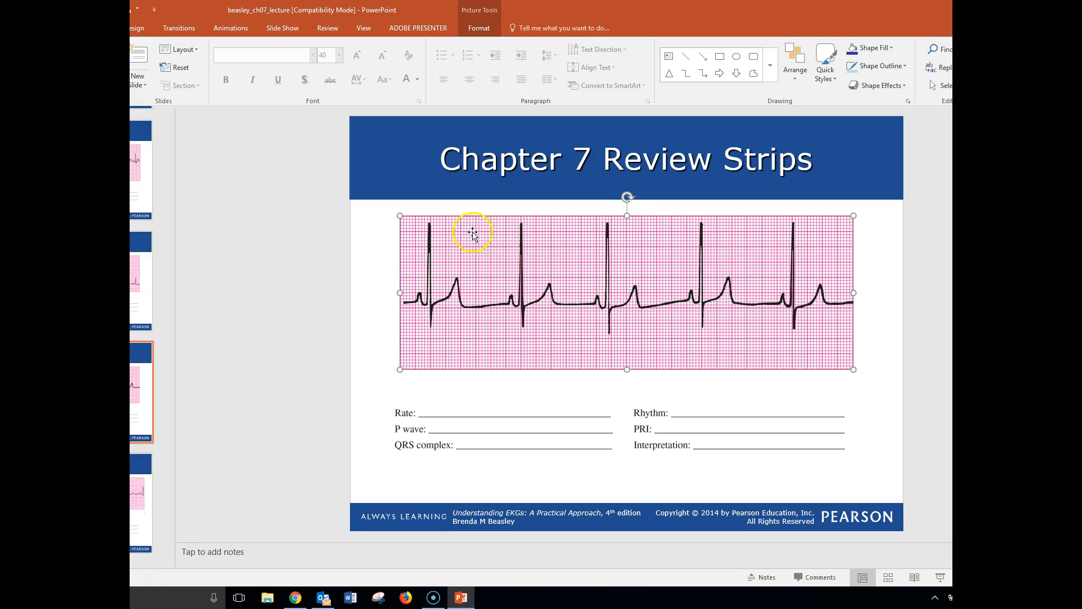
{"action": "mouse_move", "coordinate": [434, 226]}
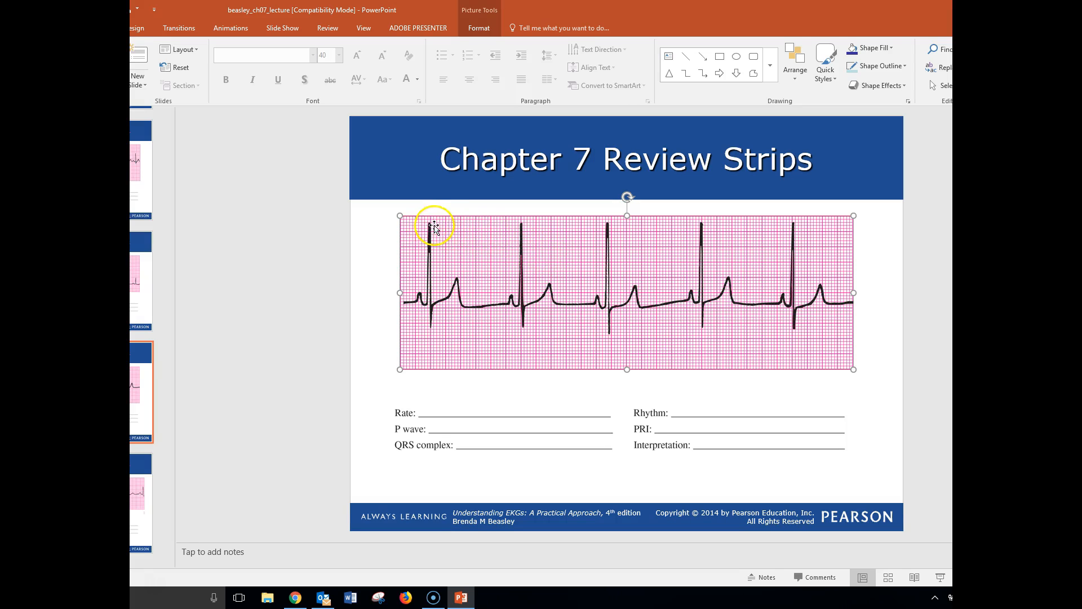
{"action": "mouse_move", "coordinate": [459, 227]}
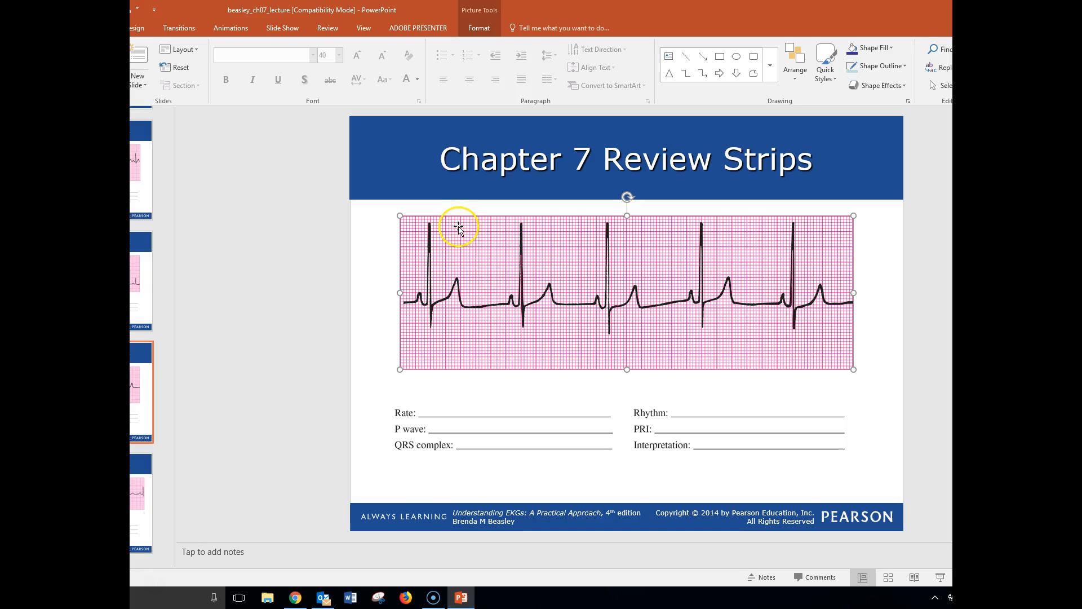
{"action": "mouse_move", "coordinate": [476, 226]}
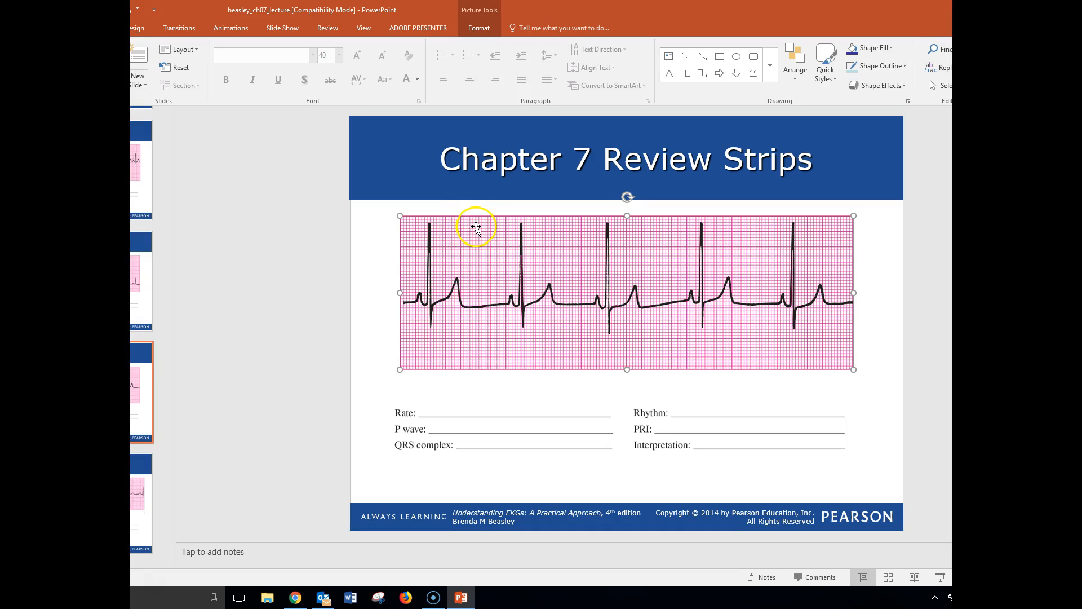
{"action": "mouse_move", "coordinate": [505, 229]}
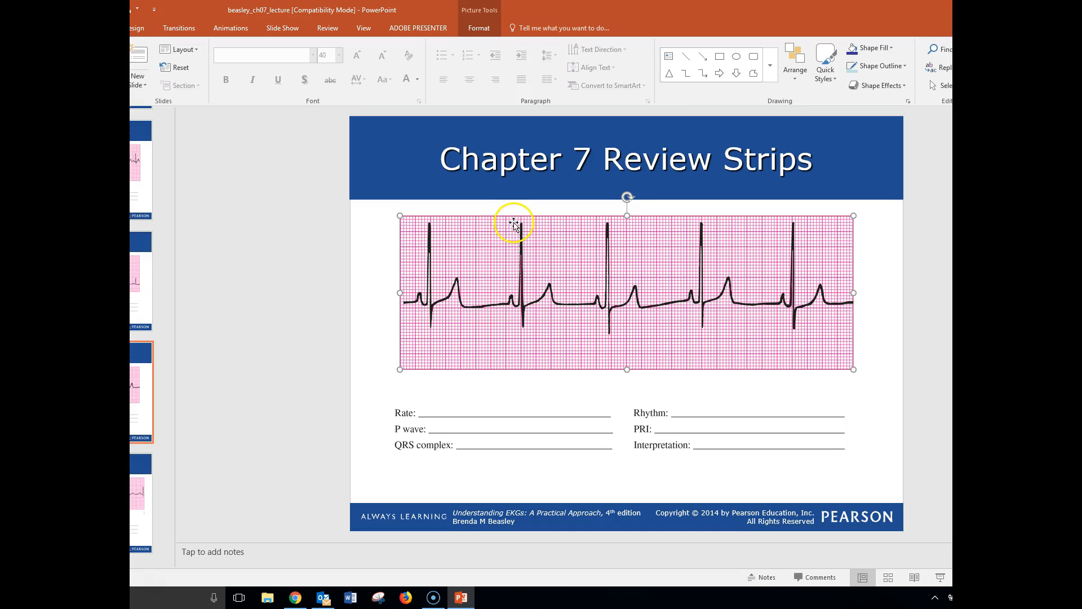
{"action": "mouse_move", "coordinate": [501, 483]}
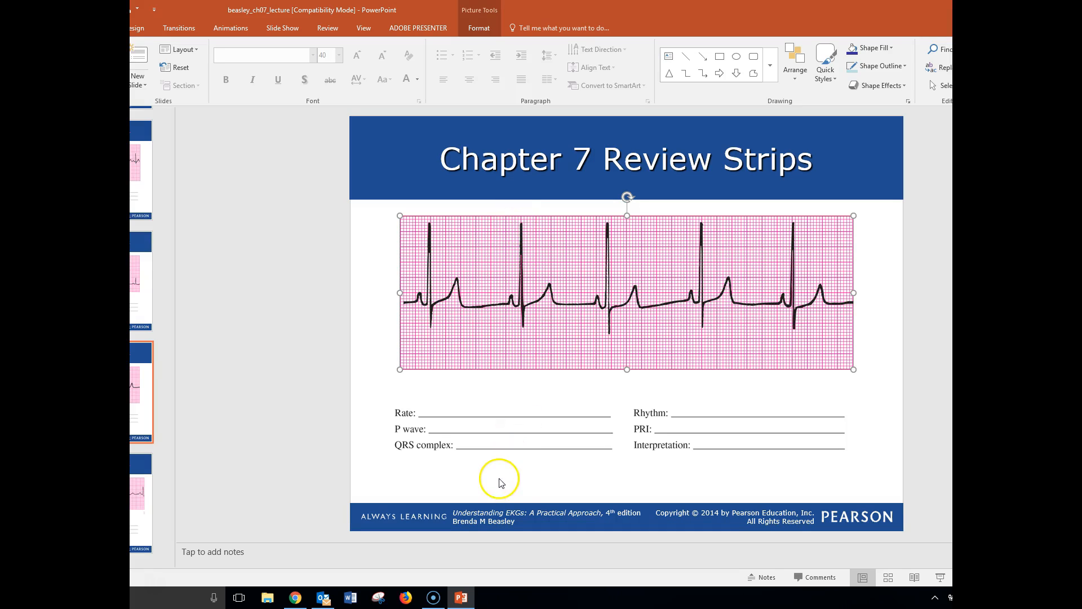